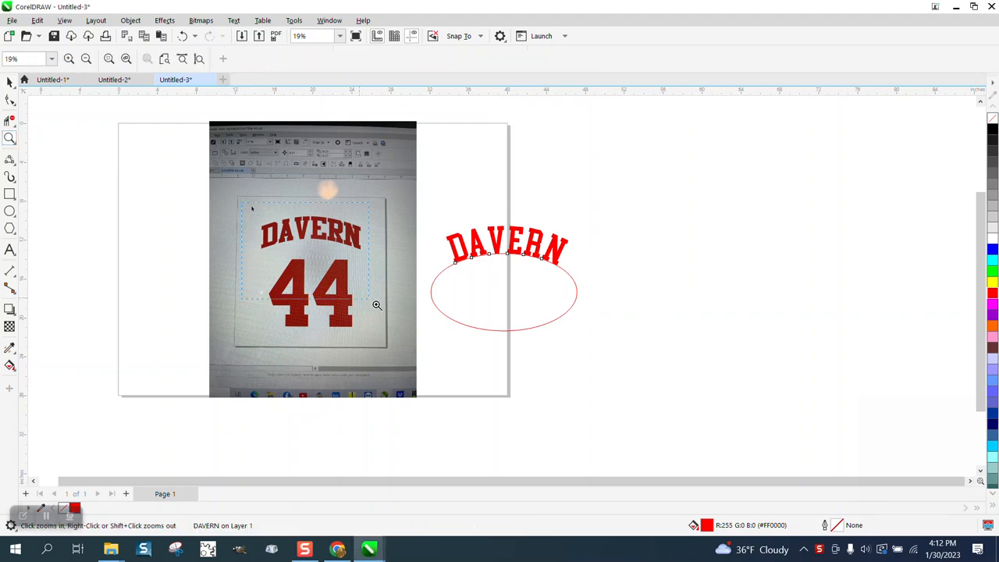
Zoom to the arched DAVERN text, select it with its path and enable per-letter editing
click(377, 305)
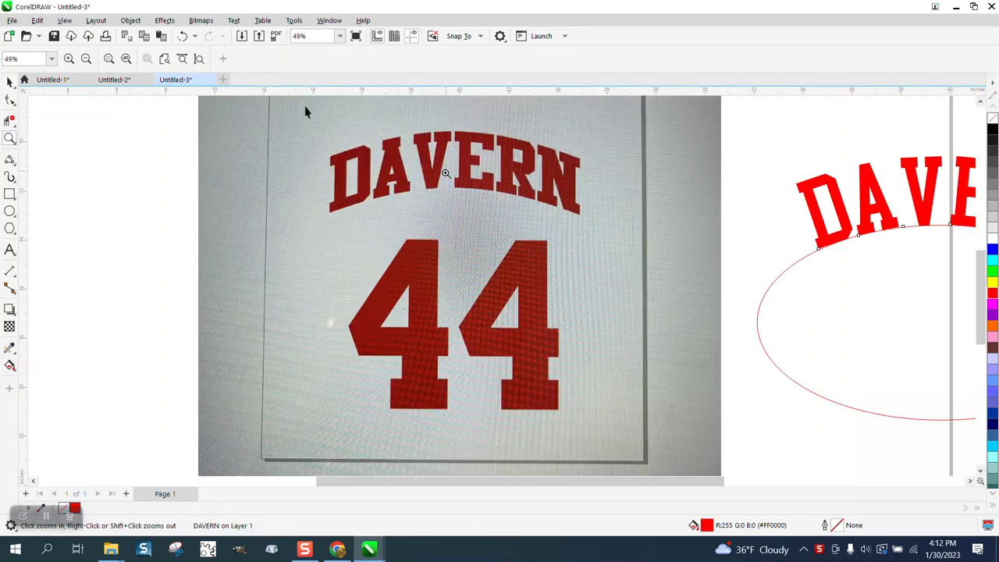
mouse_move(565, 175)
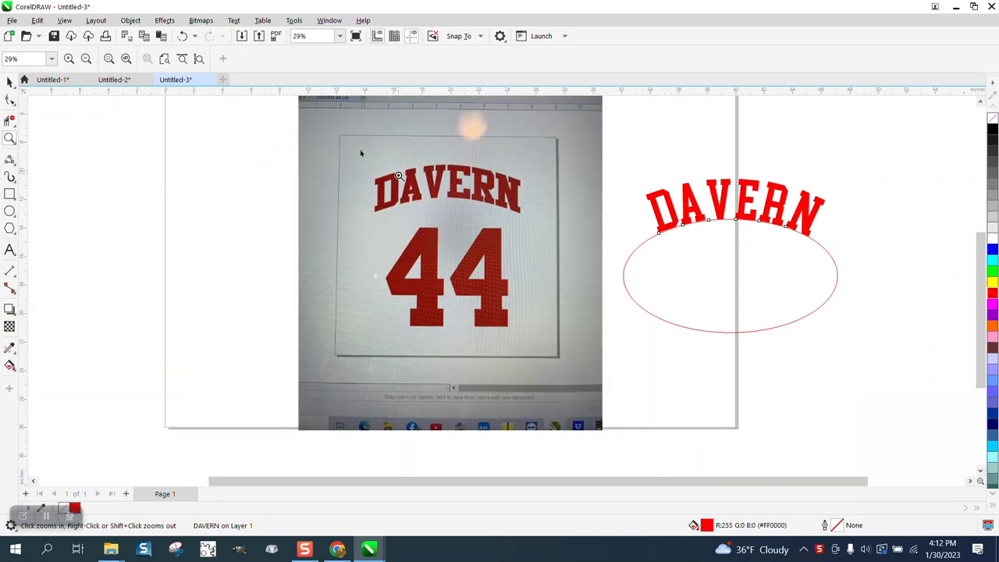
click(398, 175)
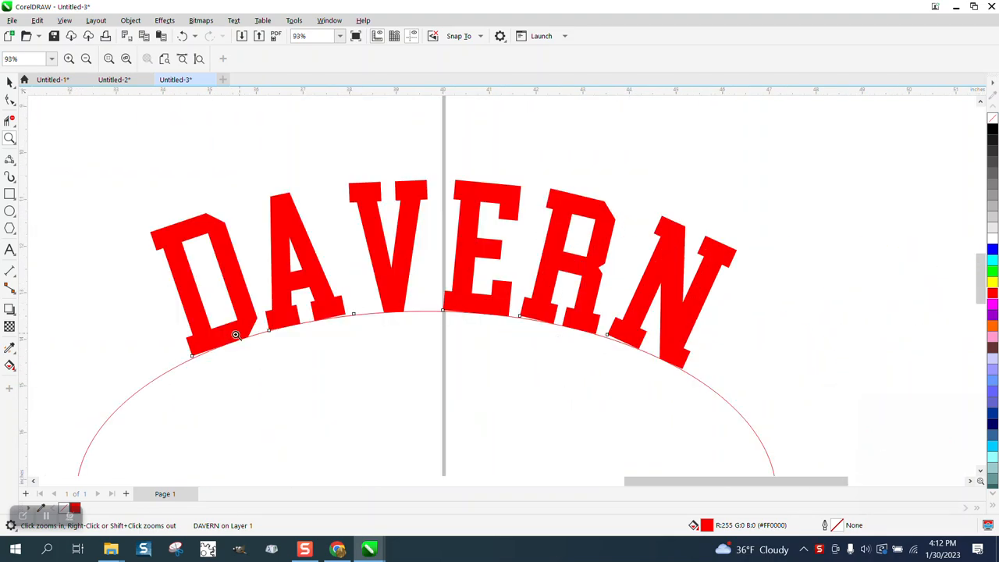
mouse_move(640, 275)
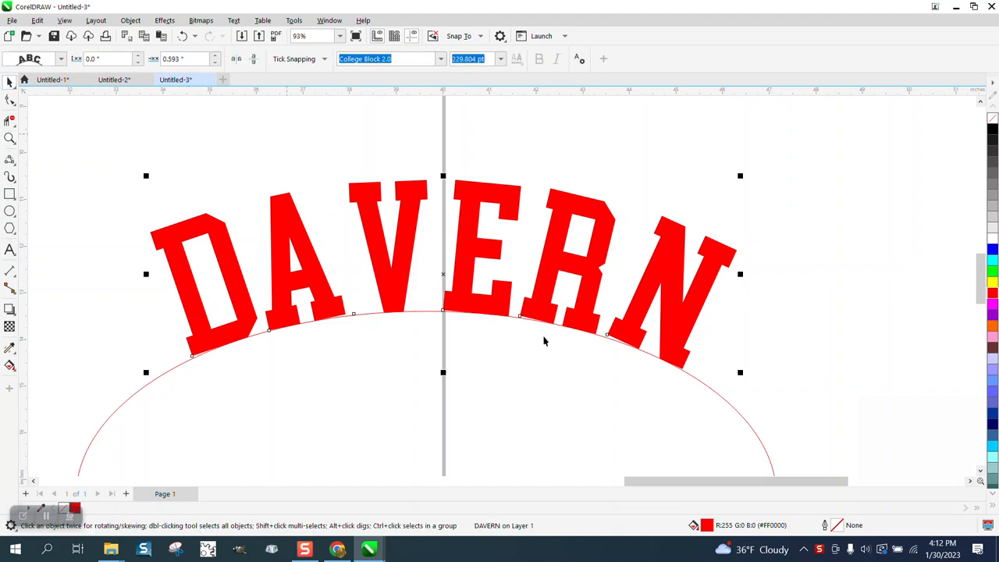
mouse_move(622, 422)
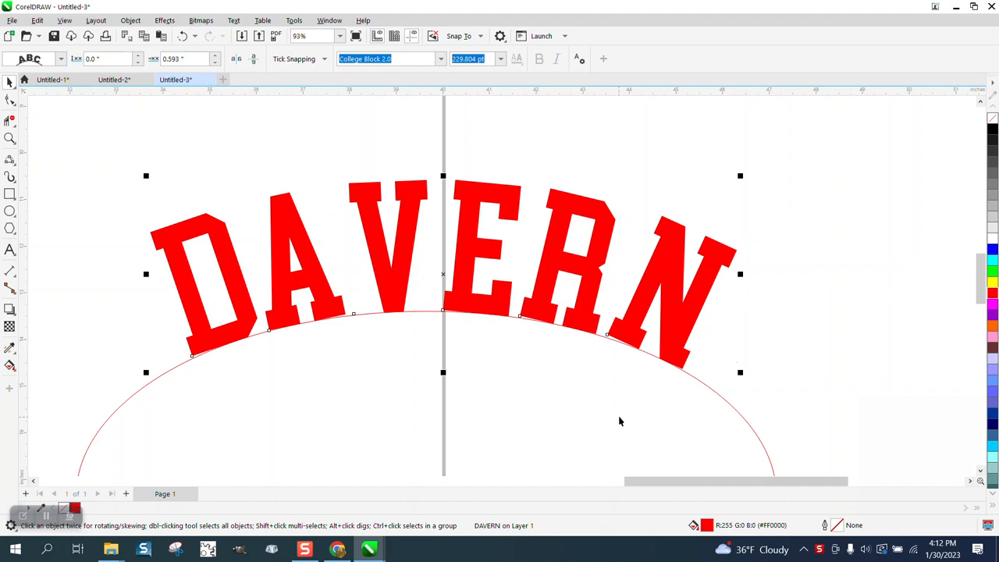
click(328, 292)
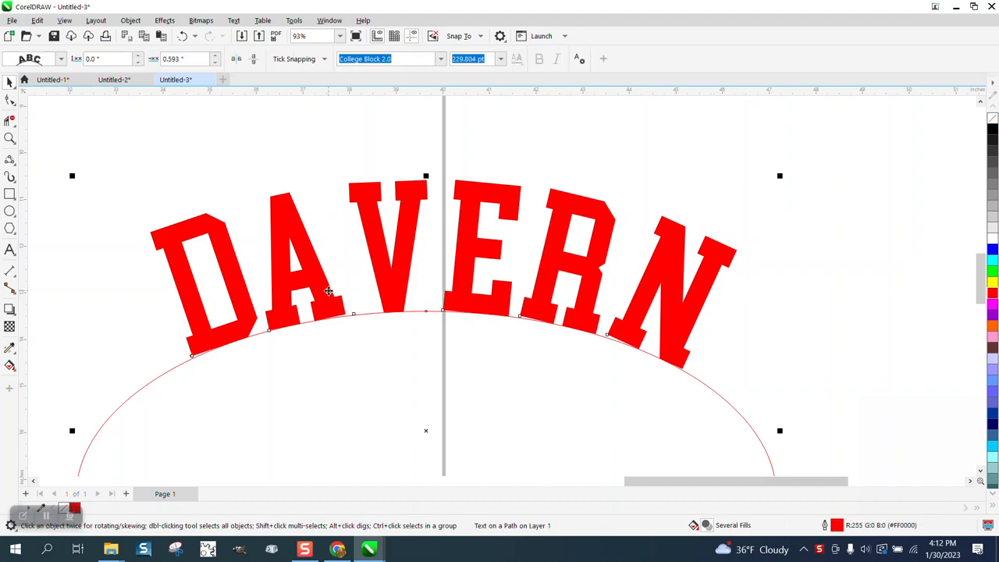
mouse_move(21, 116)
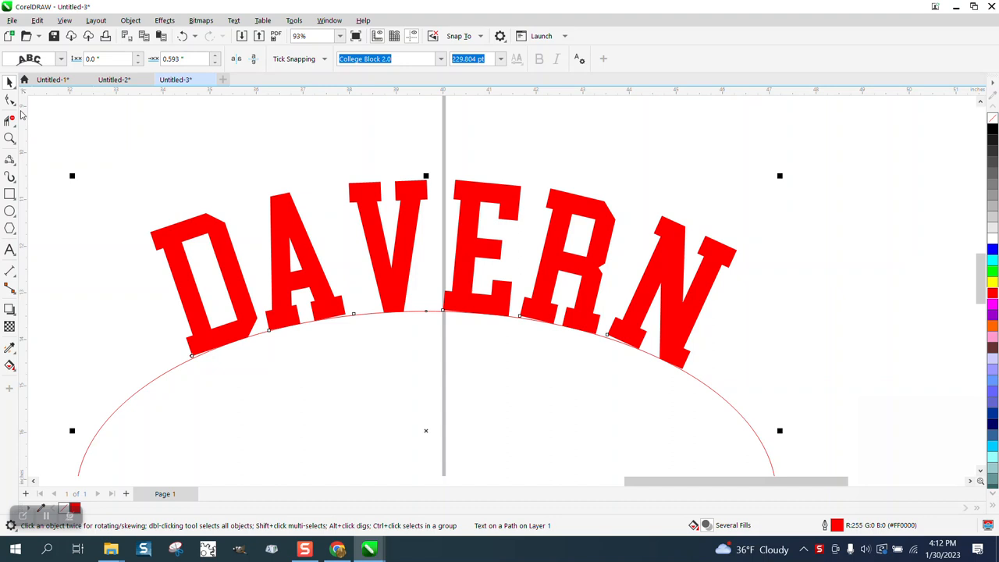
click(9, 100)
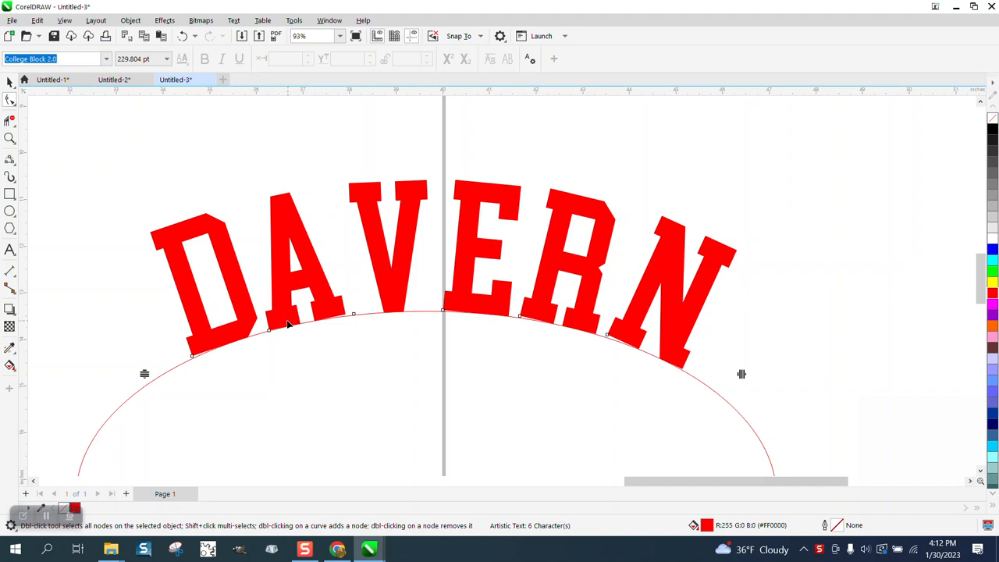
mouse_move(175, 322)
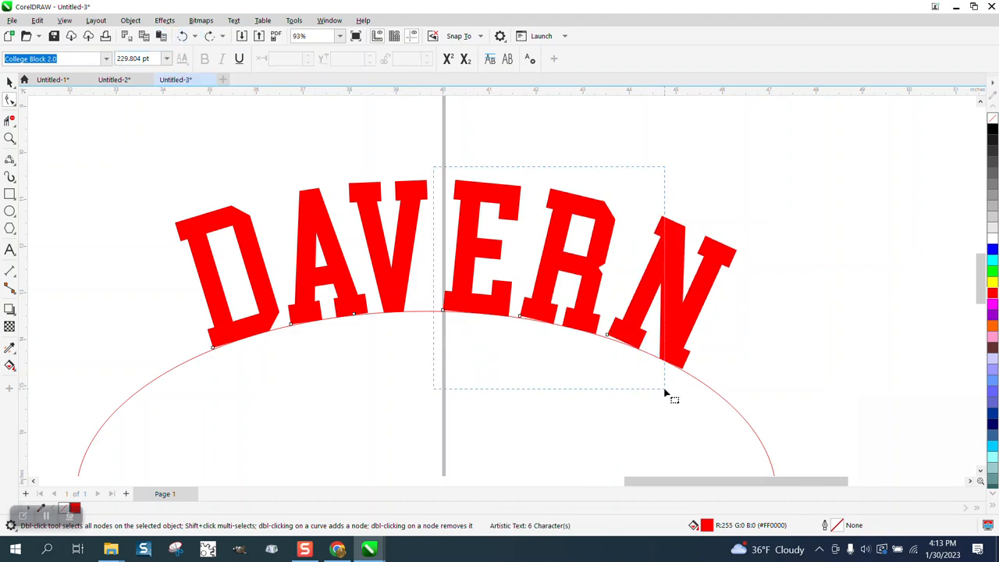
Marquee-select the trailing DAVERN letters and pull them inward to tighten spacing
drag(444, 169, 675, 398)
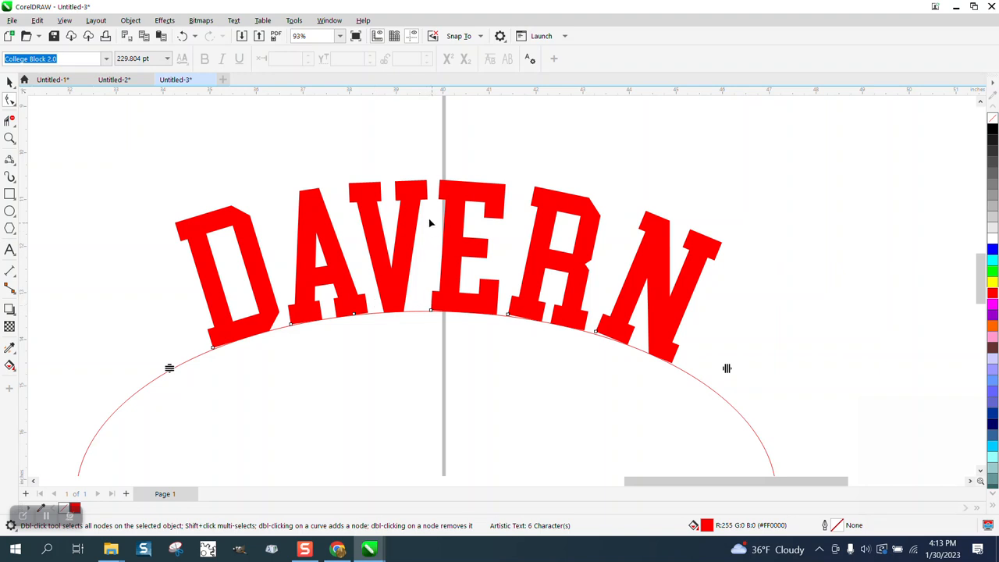
mouse_move(367, 268)
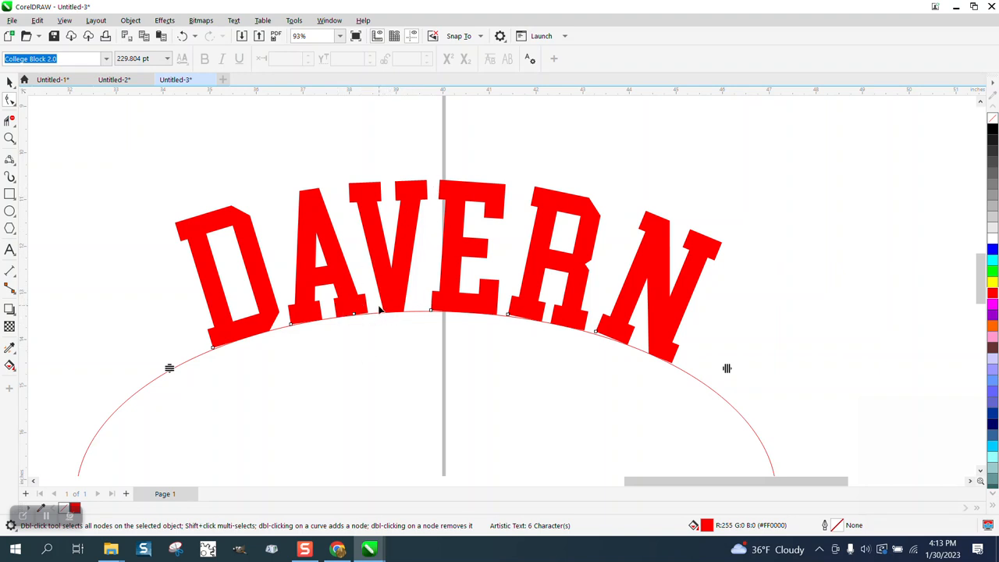
mouse_move(665, 297)
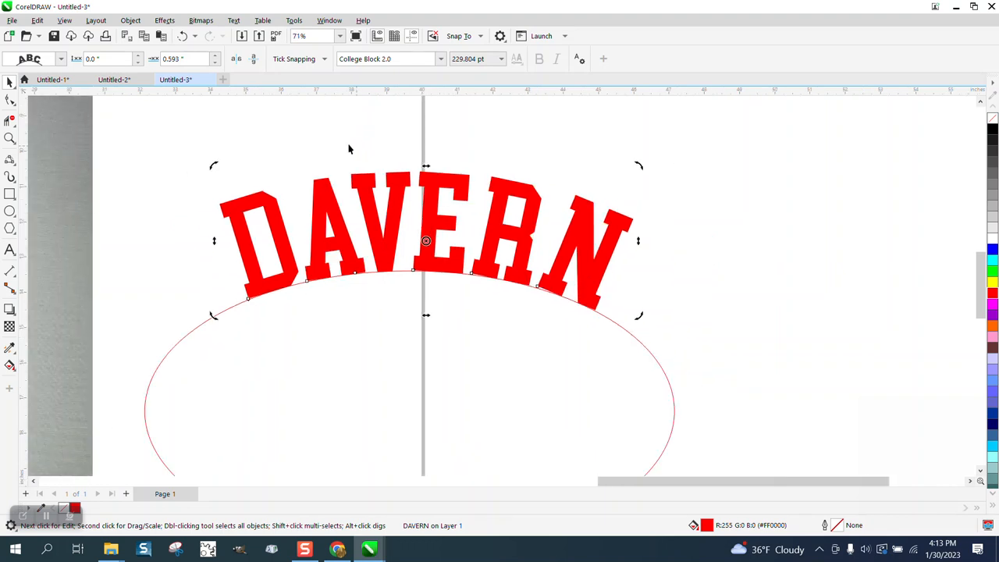
Zoom out and select the text-on-path for Break Text Apart, removing the ellipse
scroll(down, 3)
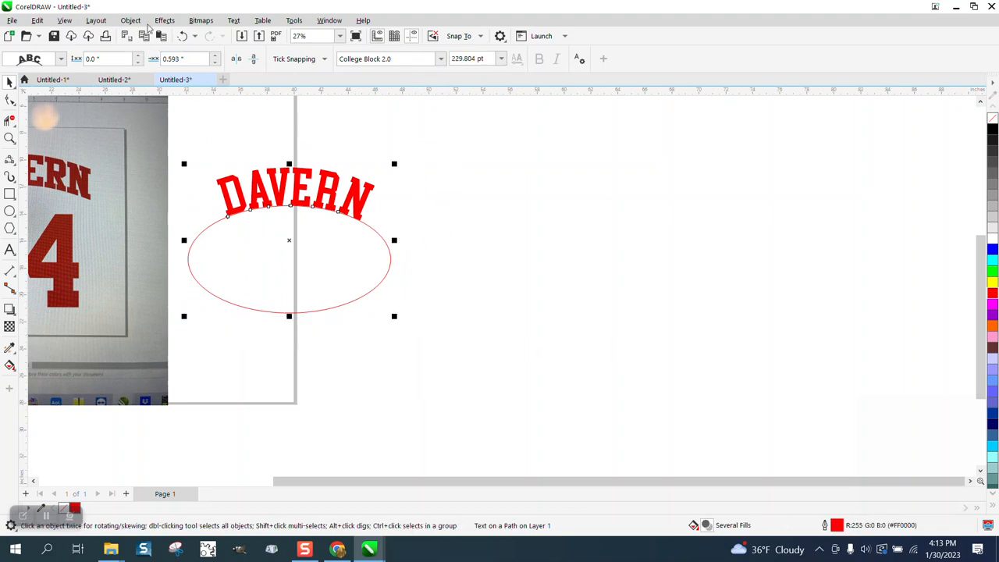
mouse_move(461, 303)
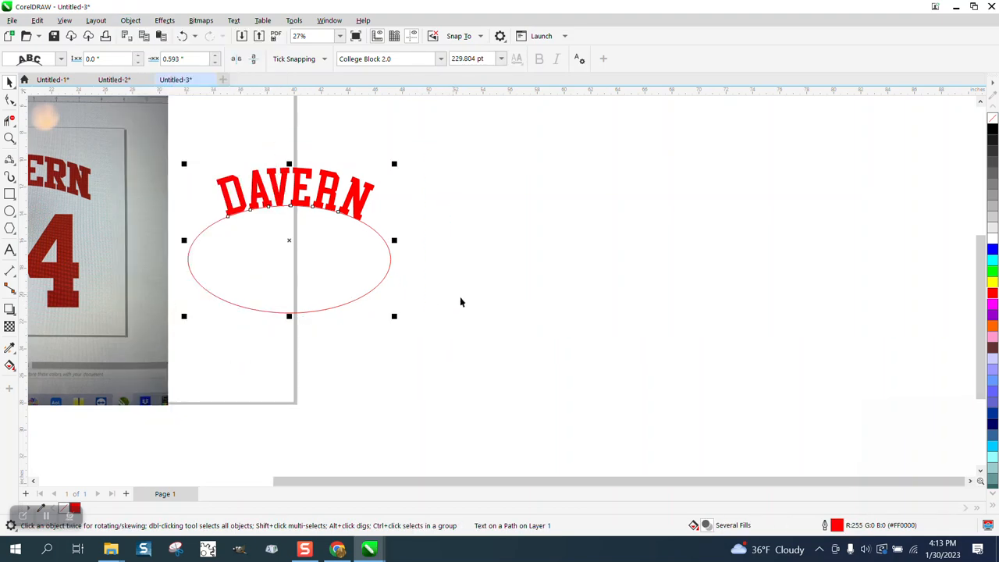
drag(289, 257, 506, 269)
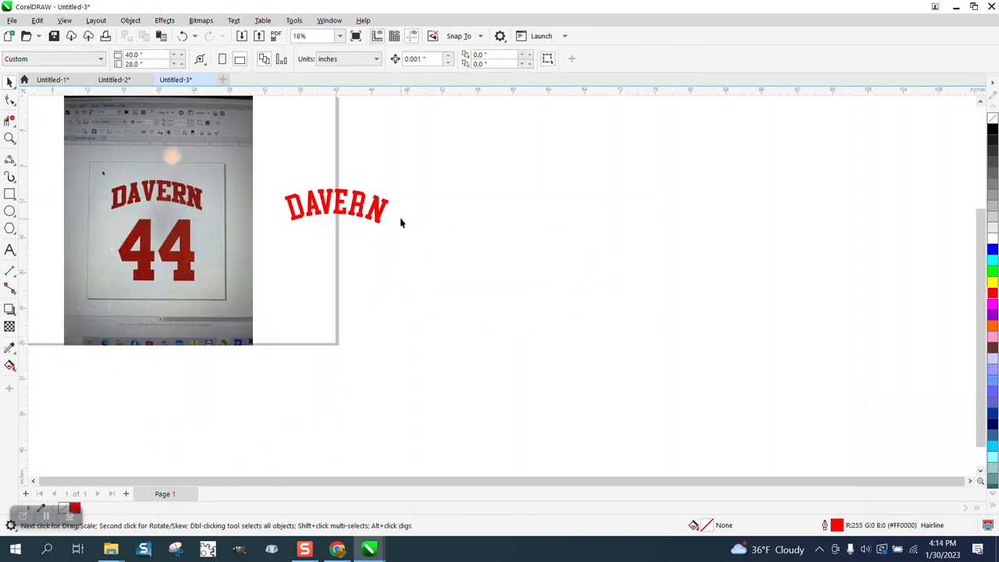
mouse_move(344, 218)
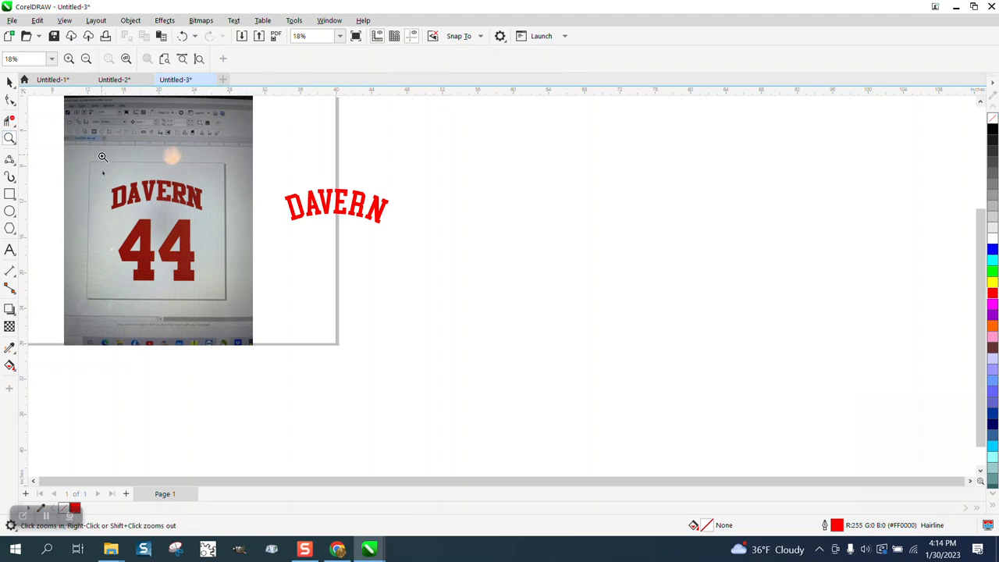
click(103, 156)
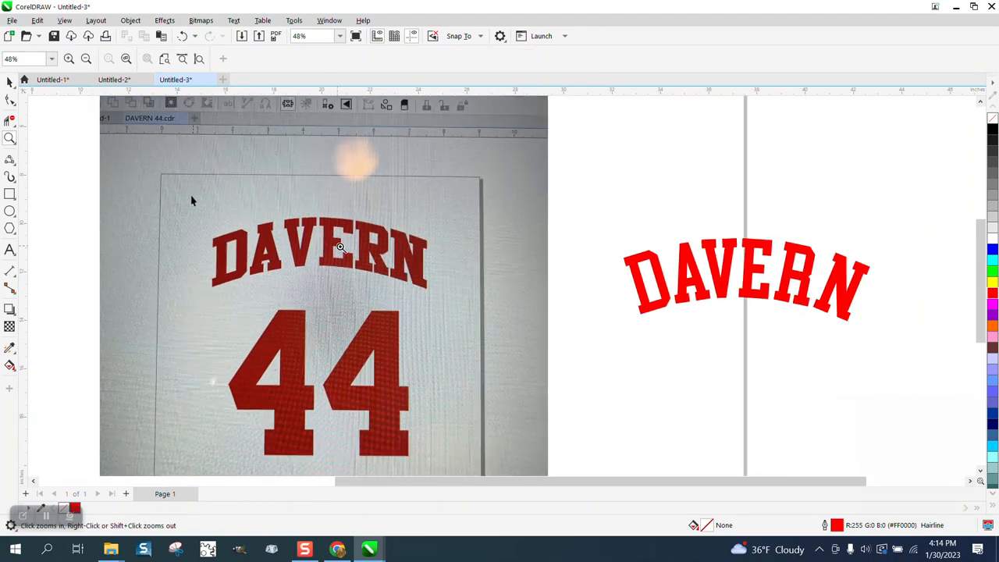